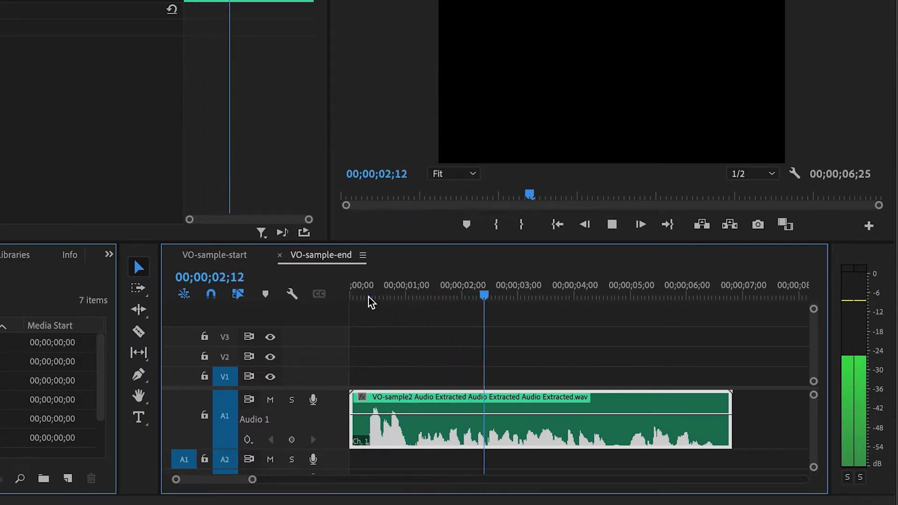
Send the voice-over clip on track A1 to Adobe Audition via Edit Clip In Adobe Audition.
click(366, 294)
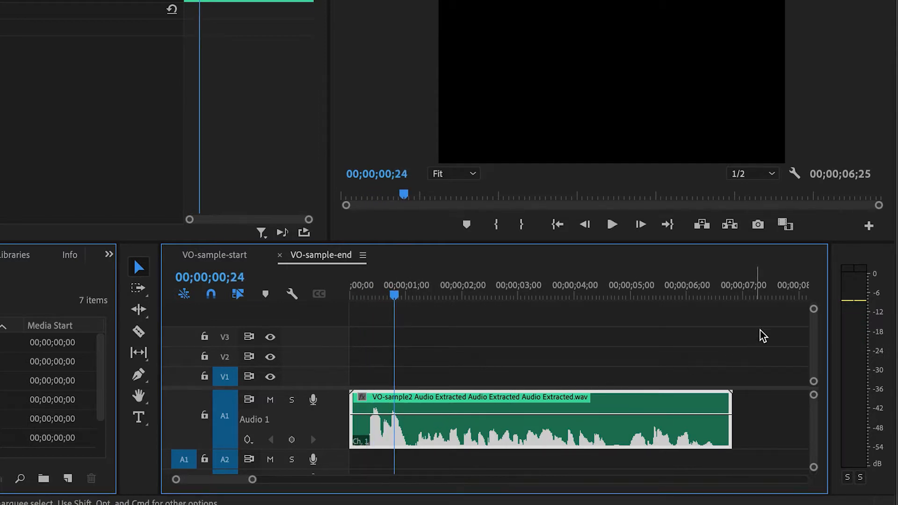
mouse_move(494, 302)
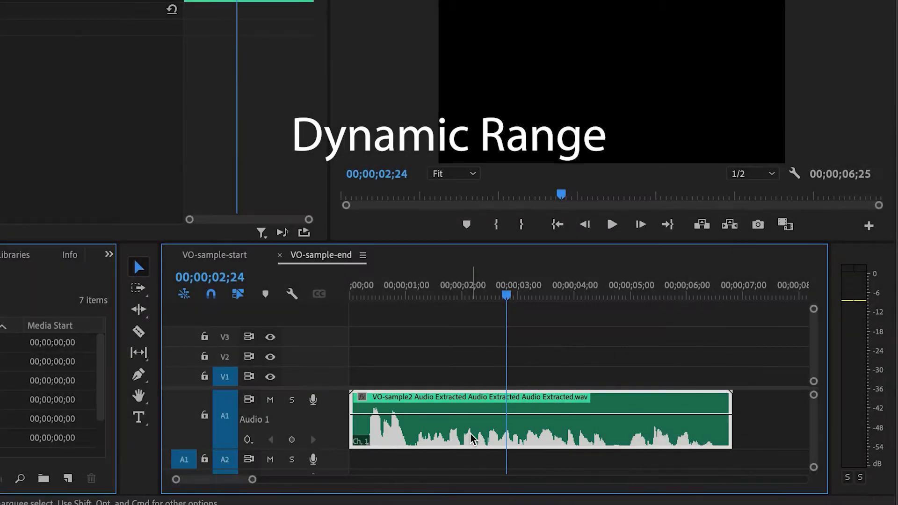
mouse_move(470, 437)
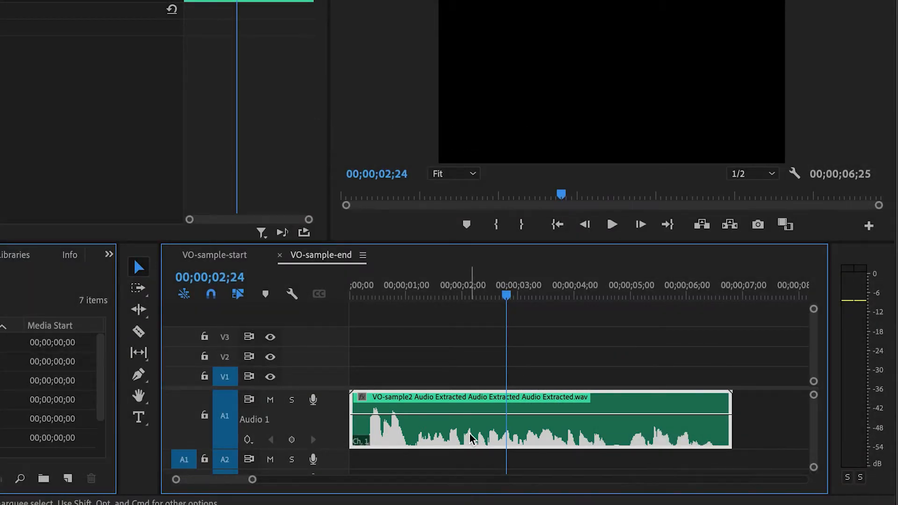
mouse_move(470, 439)
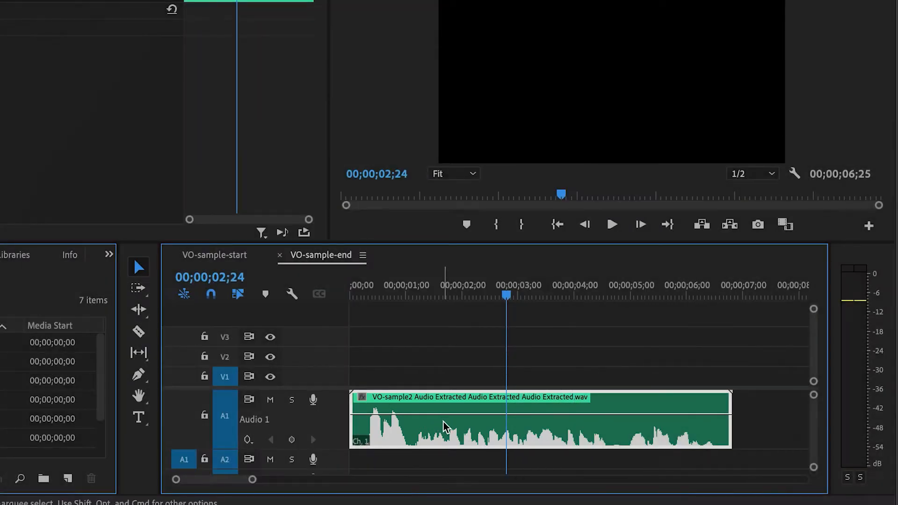
right_click(447, 427)
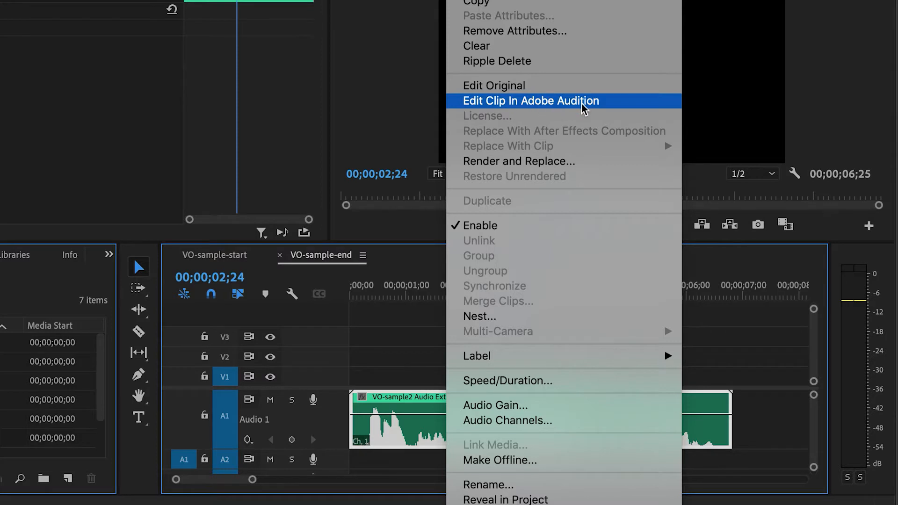
mouse_move(558, 108)
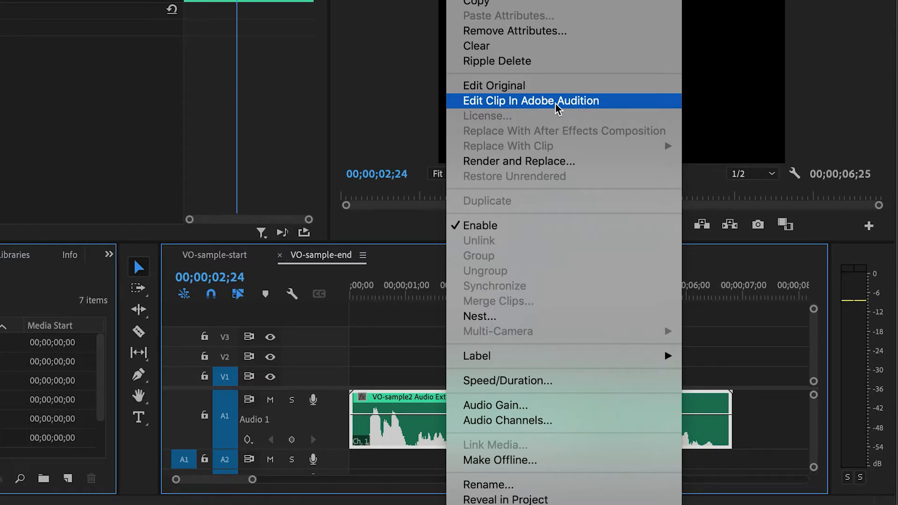
click(518, 161)
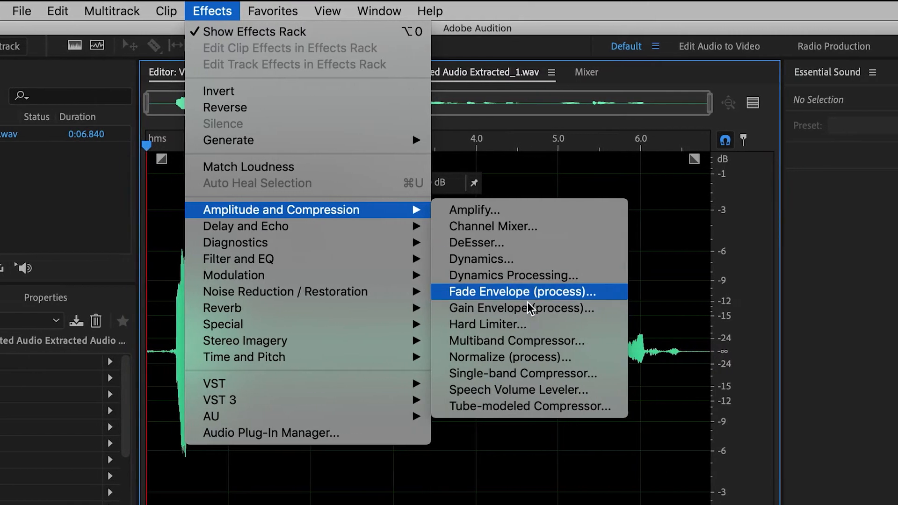
mouse_move(567, 373)
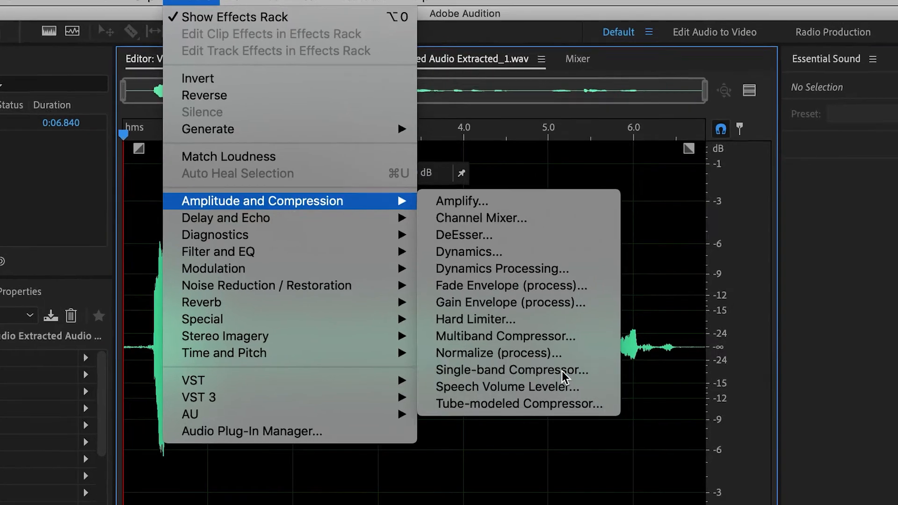
Bring up the Single-band Compressor effect under Amplitude and Compression.
click(510, 370)
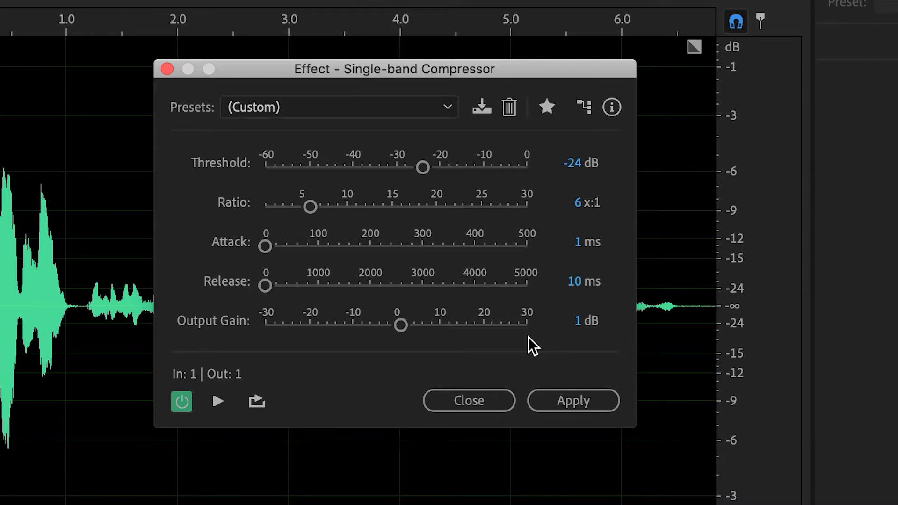
mouse_move(246, 172)
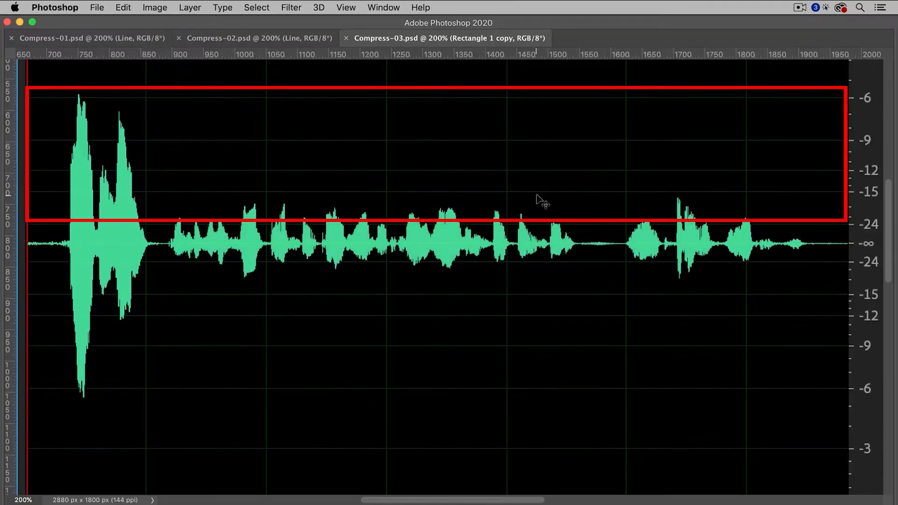
click(86, 37)
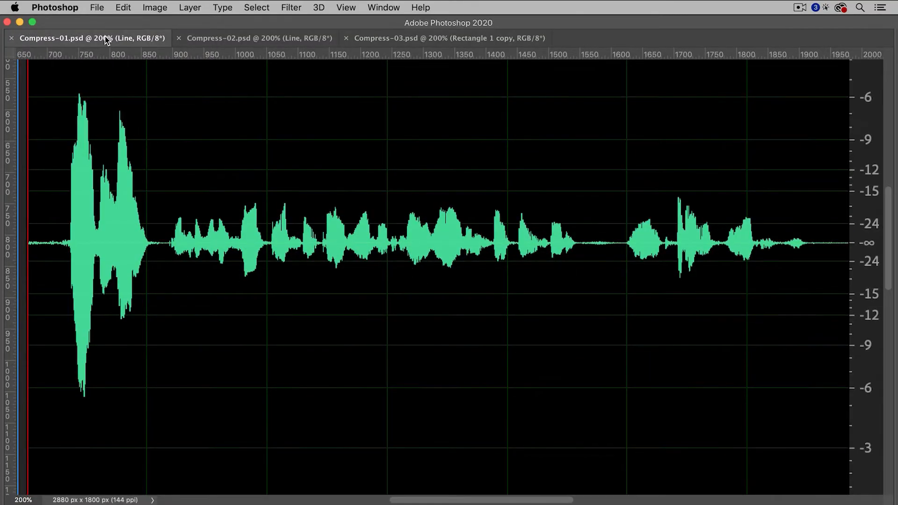
mouse_move(407, 293)
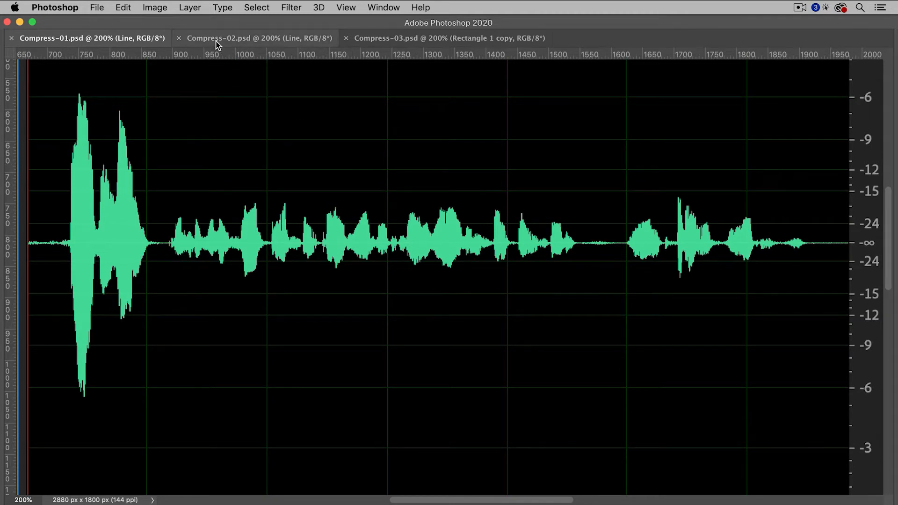
click(258, 37)
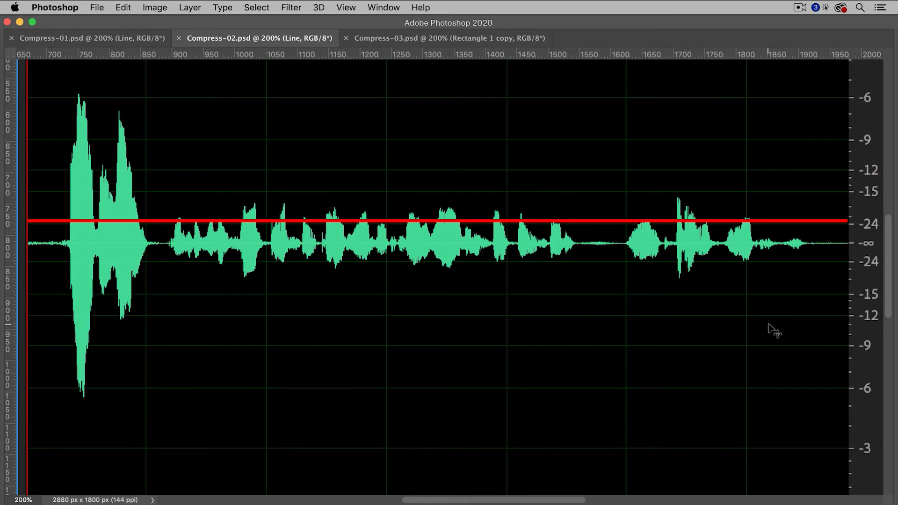
mouse_move(535, 46)
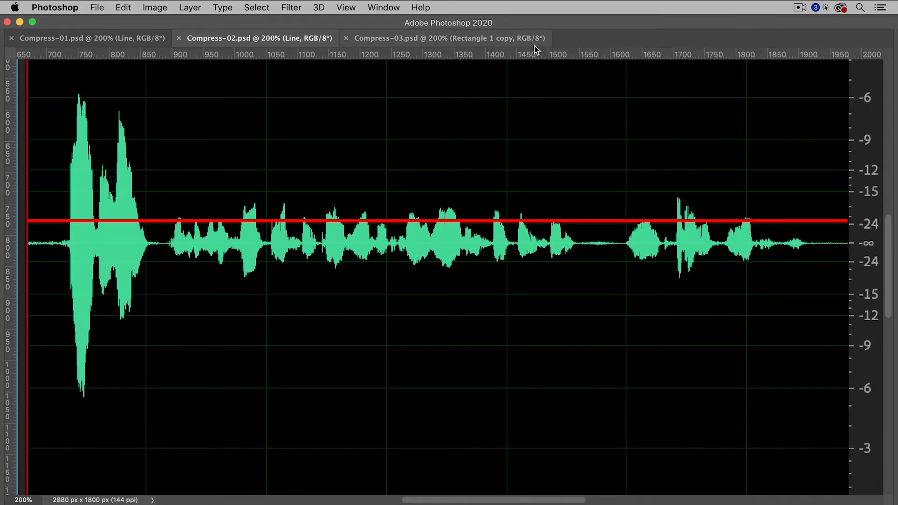
click(445, 37)
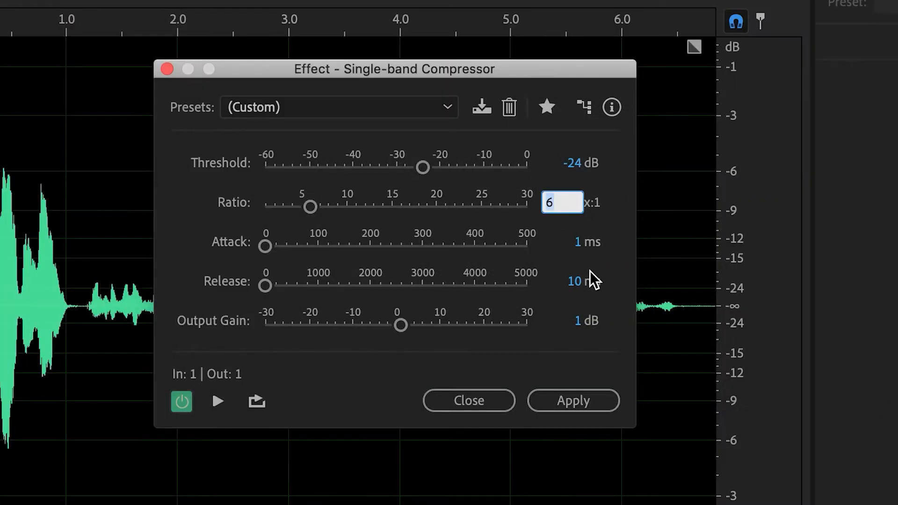
Set the compressor ratio to 6:1 while keeping the -24 dB threshold.
text(2)
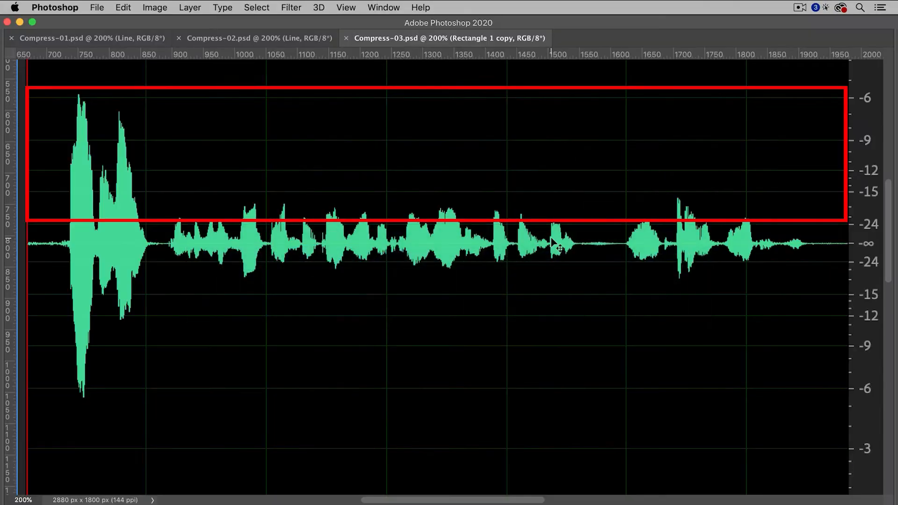
mouse_move(512, 292)
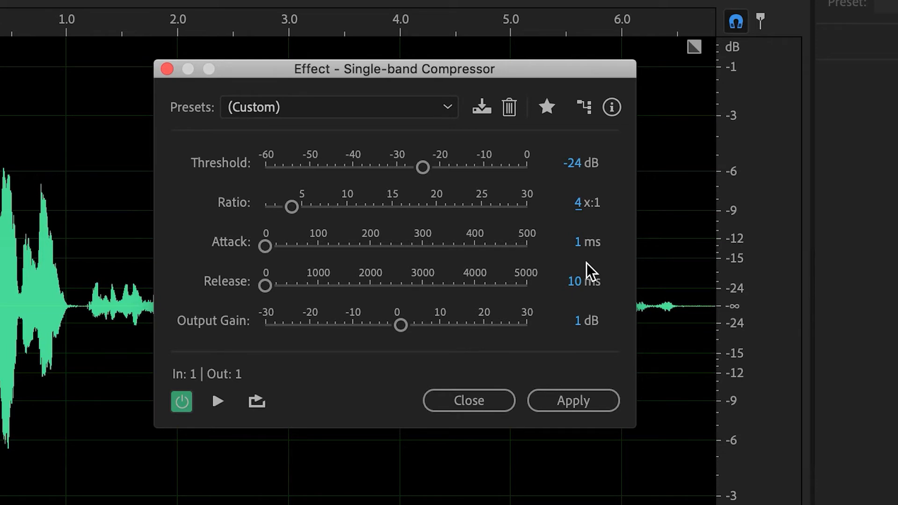
mouse_move(588, 269)
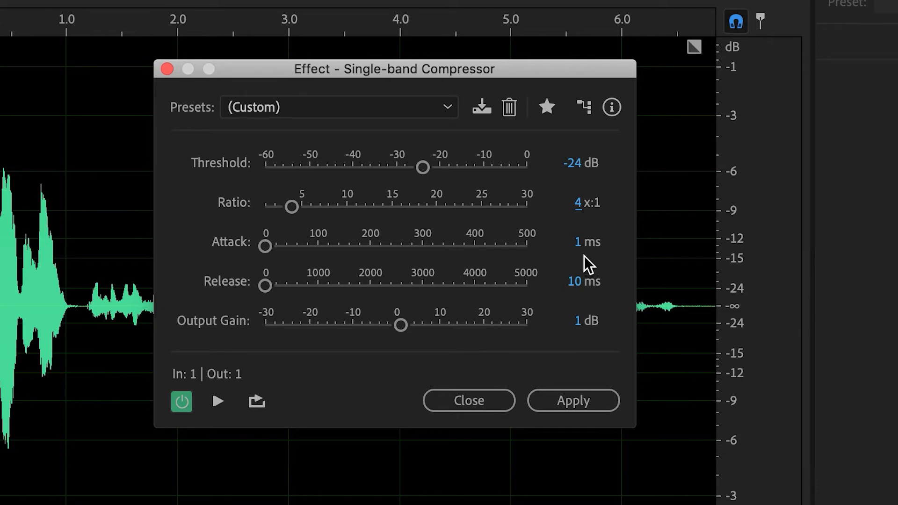
double_click(583, 202)
text(6)
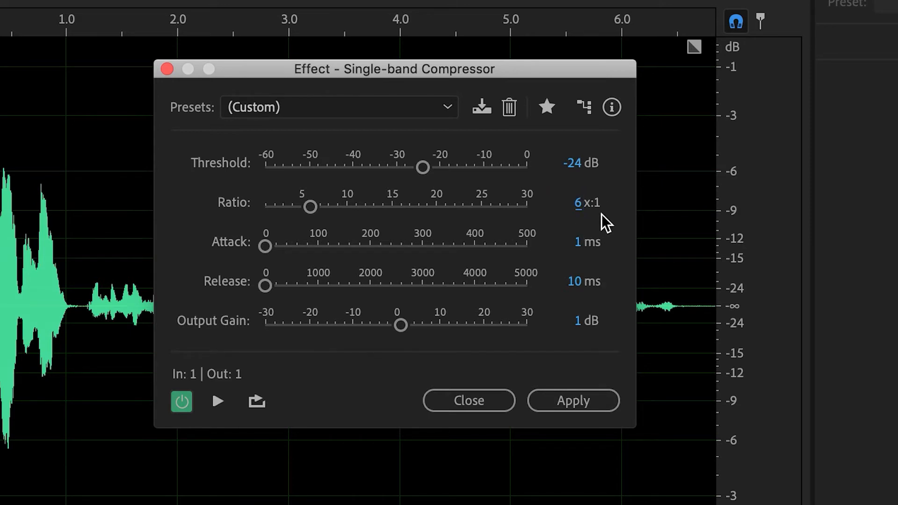
mouse_move(599, 203)
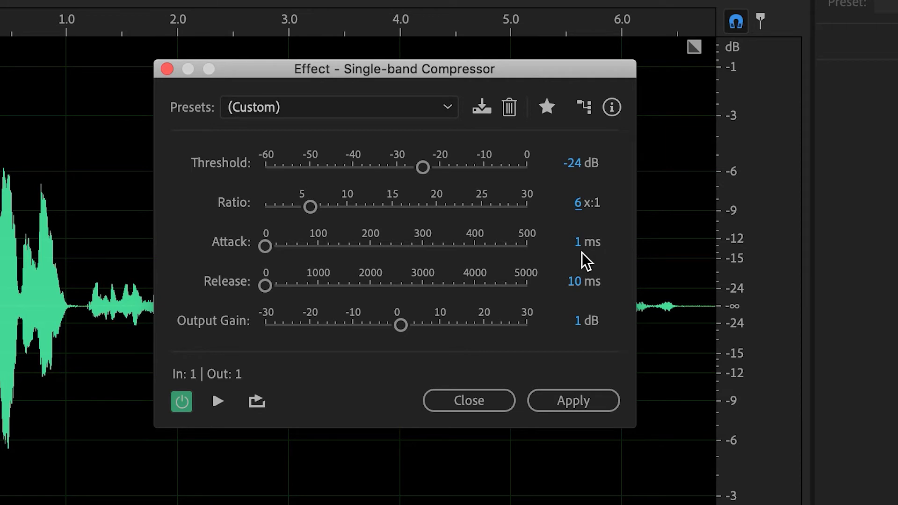
mouse_move(569, 311)
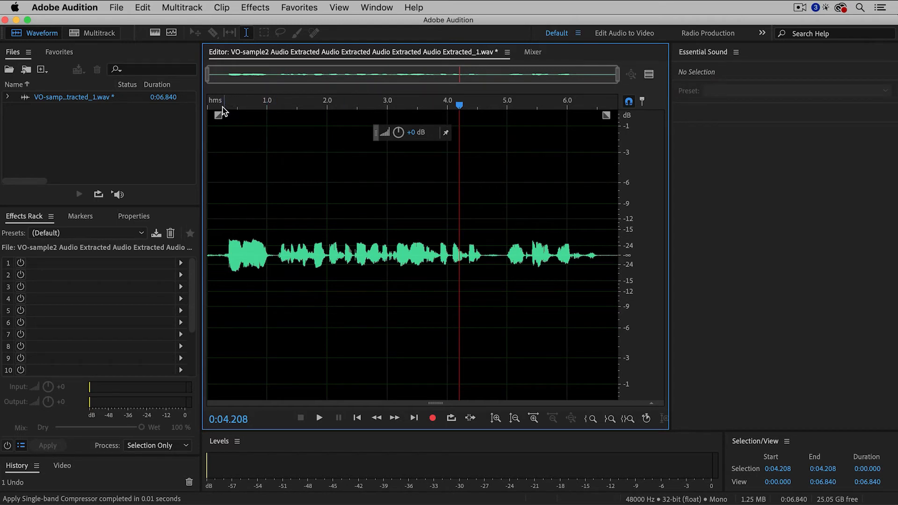
Apply the single-band compression, evening out the voice-over's loud peaks.
click(318, 417)
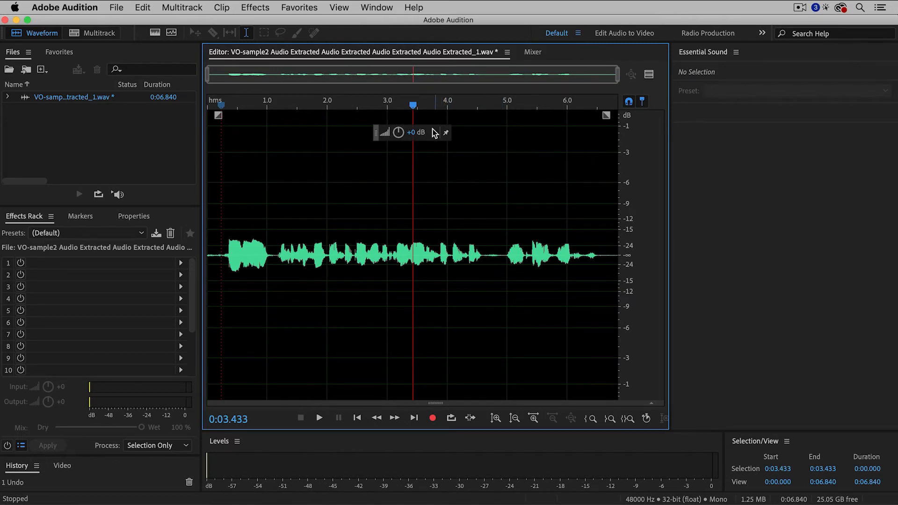
click(299, 7)
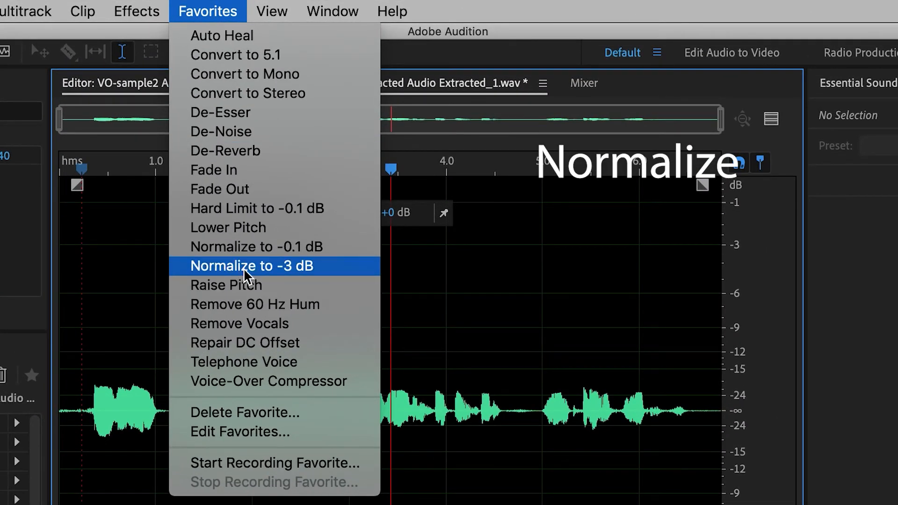
mouse_move(324, 274)
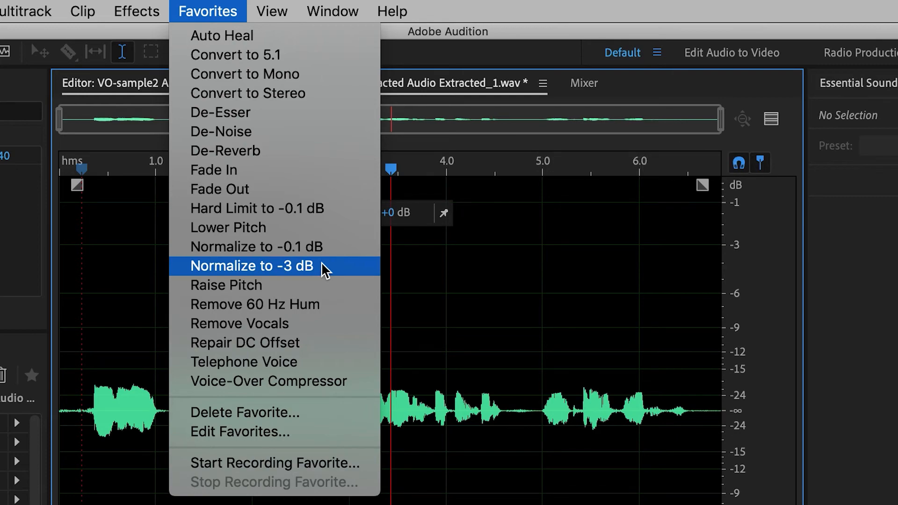
Normalize the compressed voice-over to -3 dB from Favorites and return to Premiere Pro.
click(250, 266)
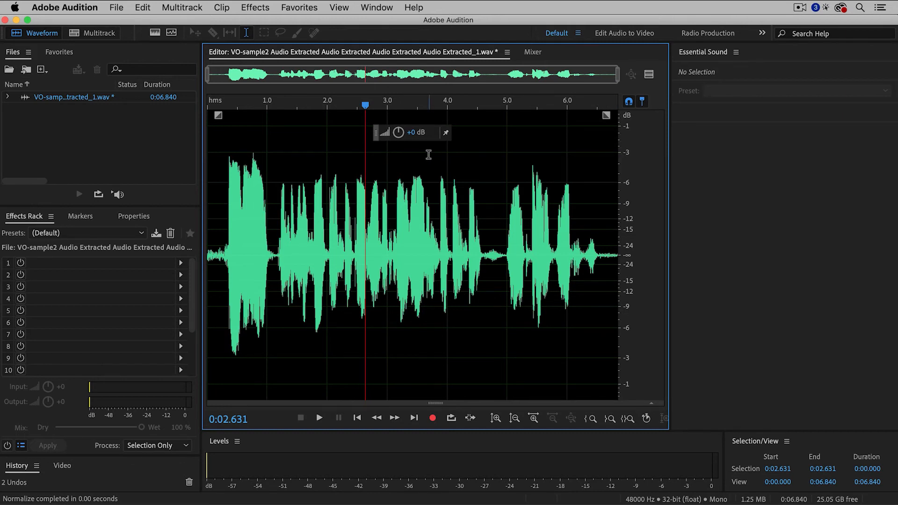
click(116, 8)
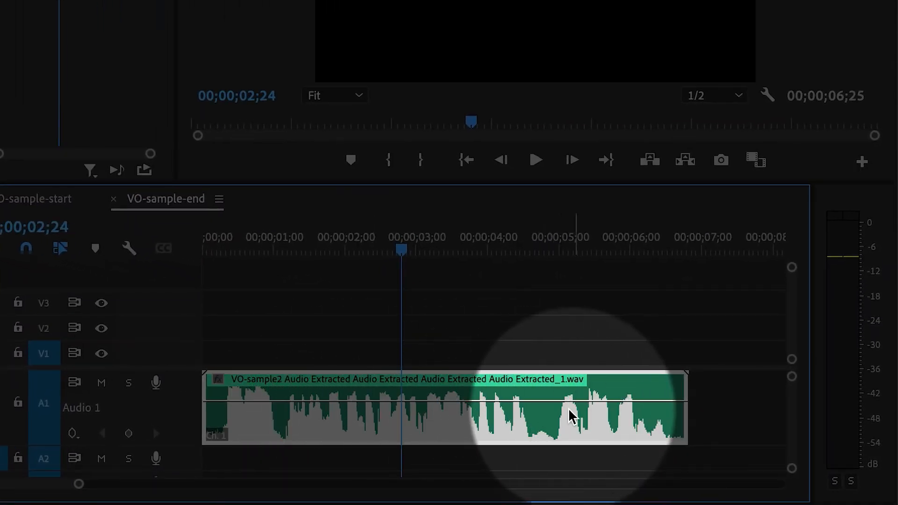
mouse_move(549, 416)
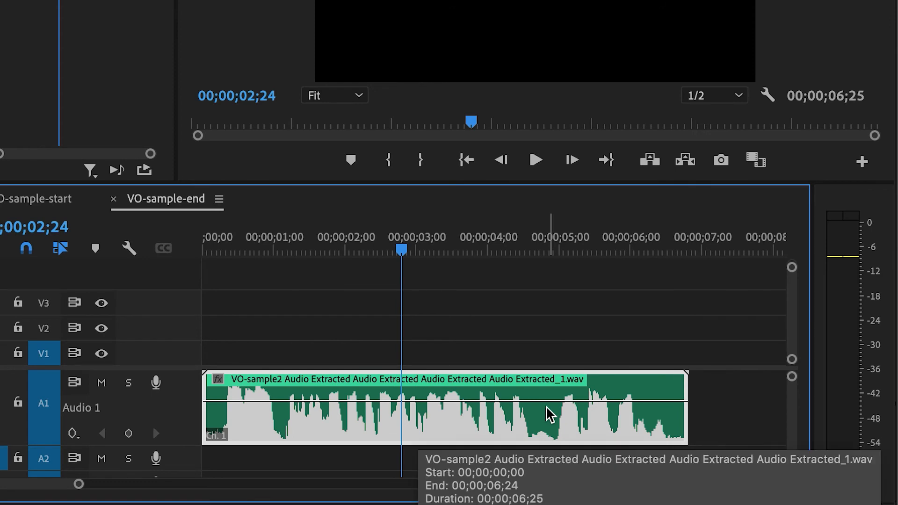
mouse_move(503, 395)
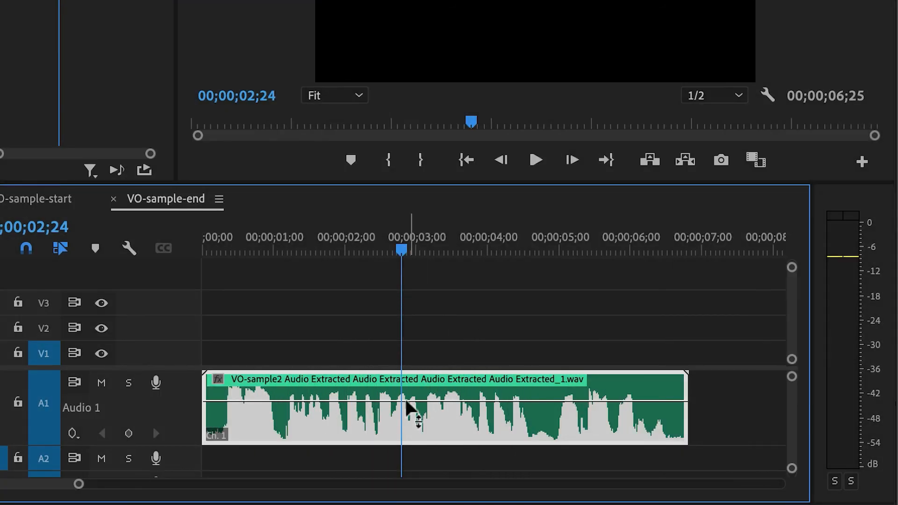
click(38, 199)
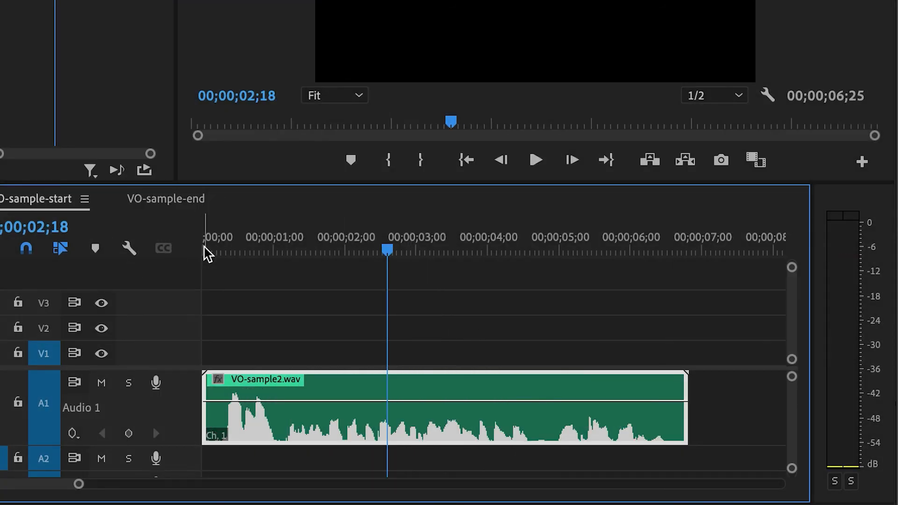
click(535, 160)
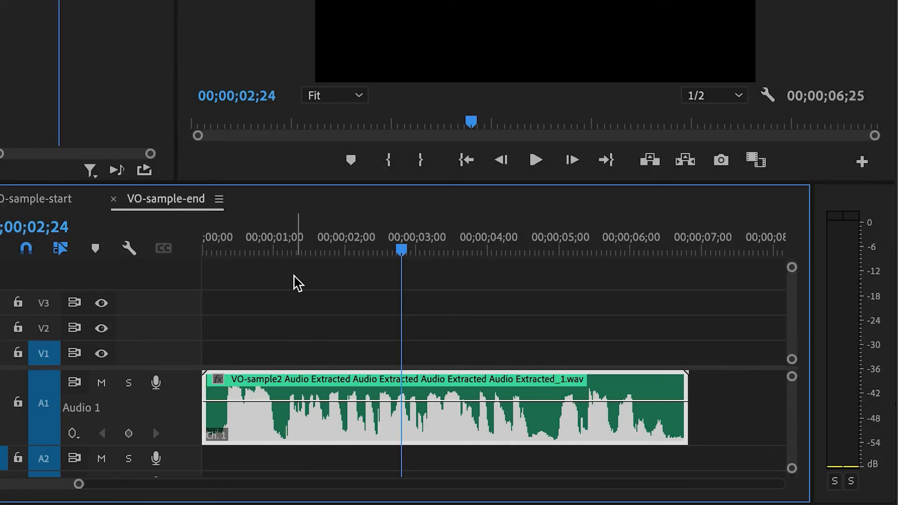
click(216, 251)
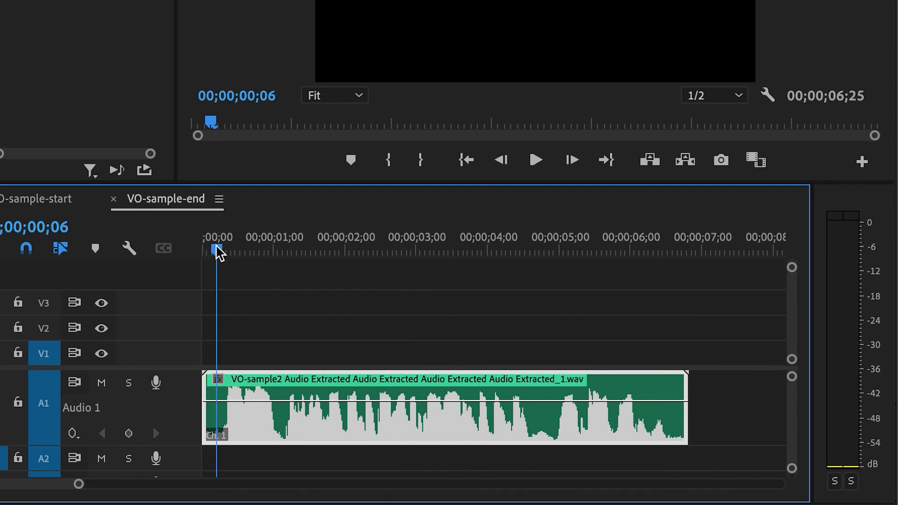
click(535, 160)
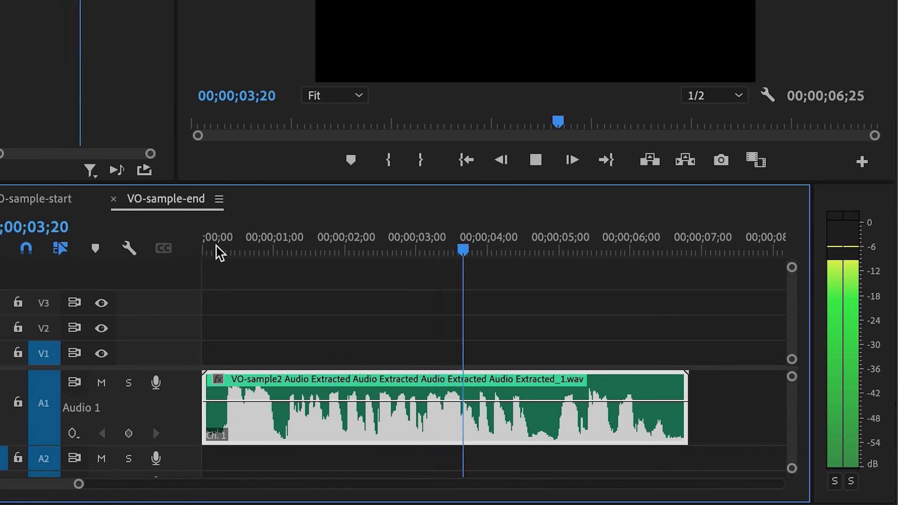
click(535, 160)
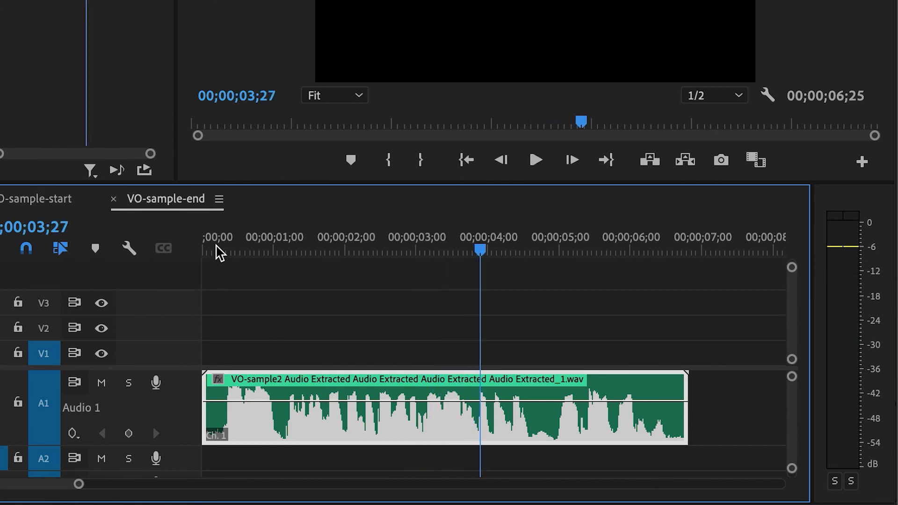